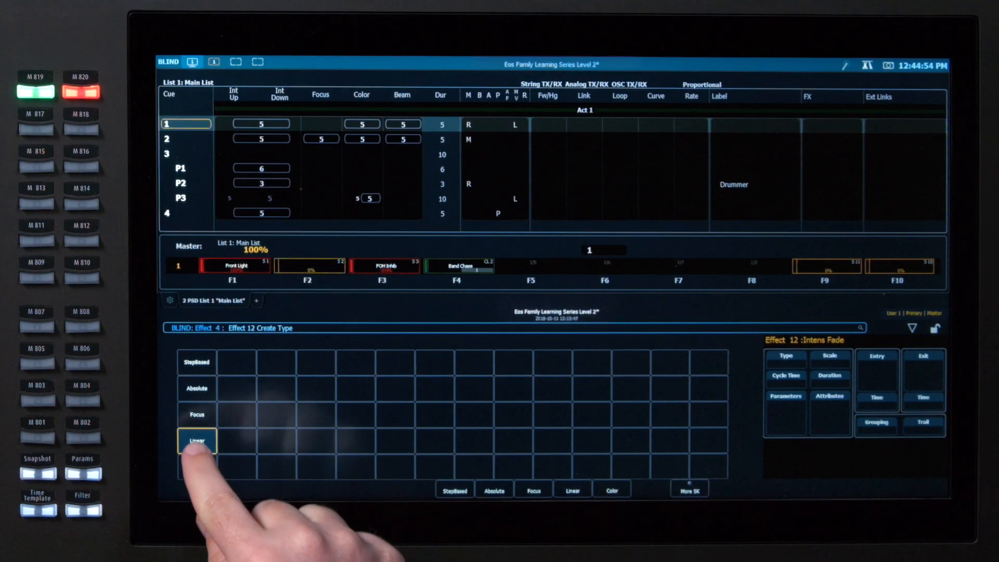
Choose Linear as the effect type for Effect 12 in blind
left_click(197, 440)
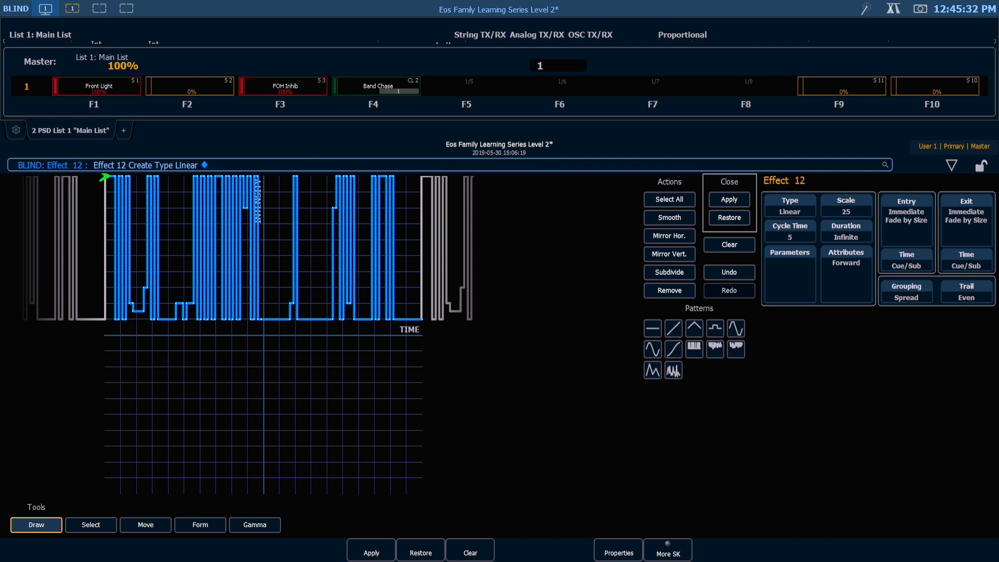
Apply the flicker waveform to Effect 12, closing the linear editor
left_click(729, 181)
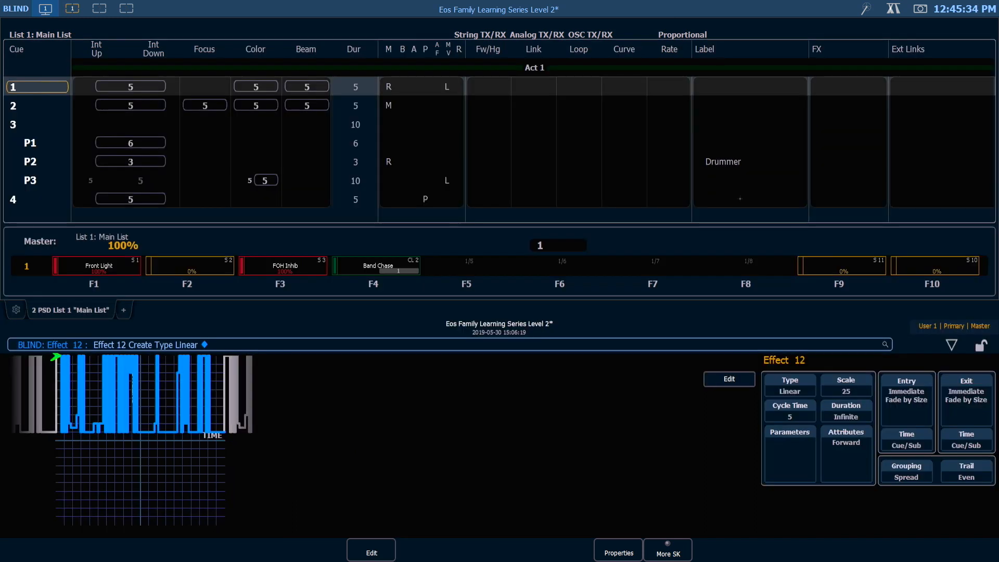